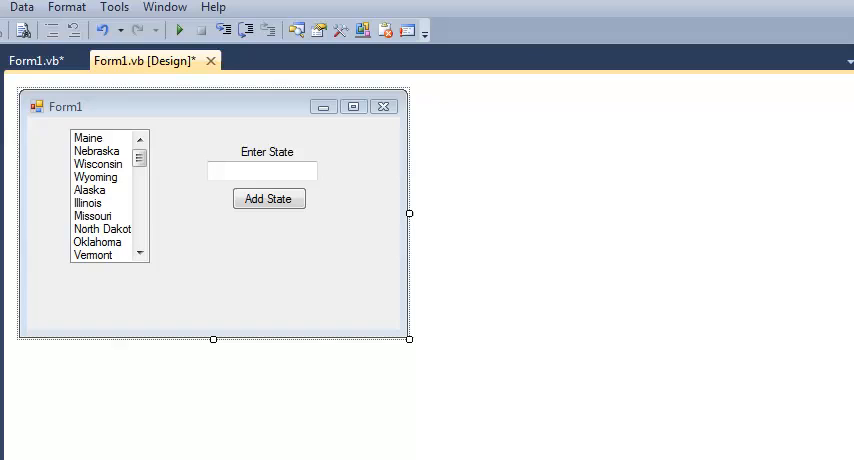
- Inspect the States form and its Add State button in the designer
left_click(95, 190)
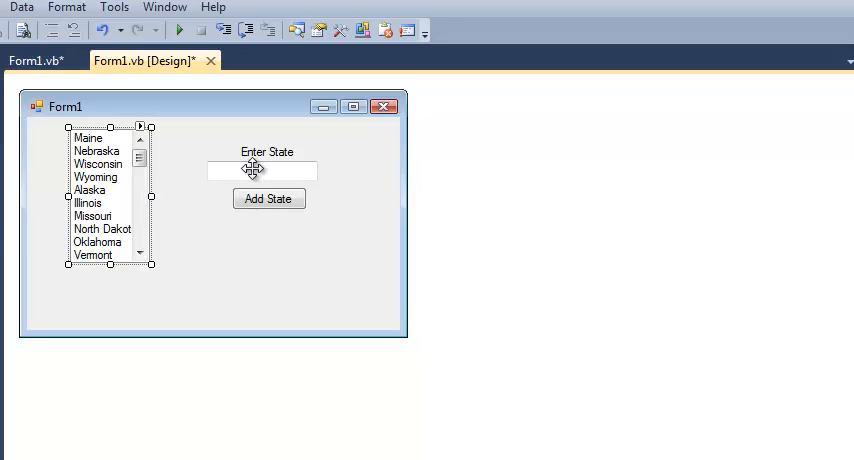
mouse_move(268, 198)
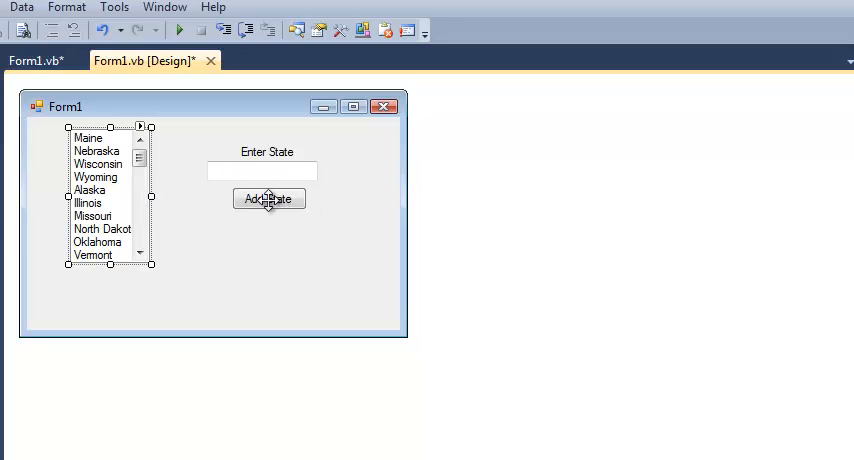
left_click(36, 60)
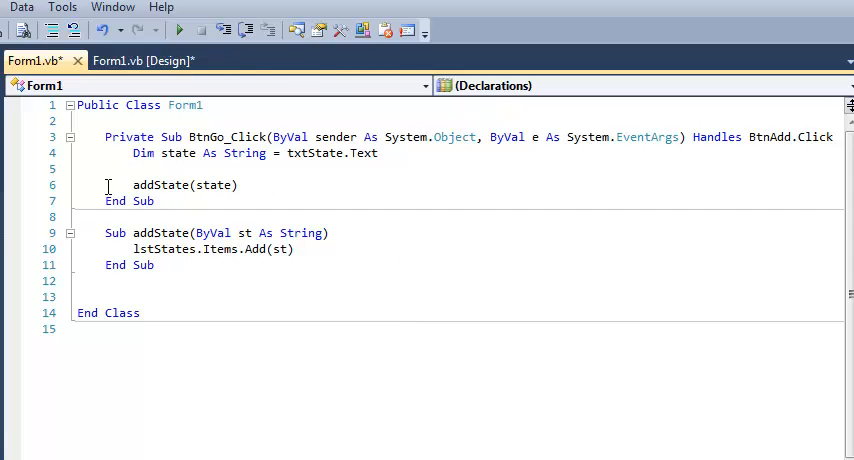
mouse_move(266, 157)
type("b")
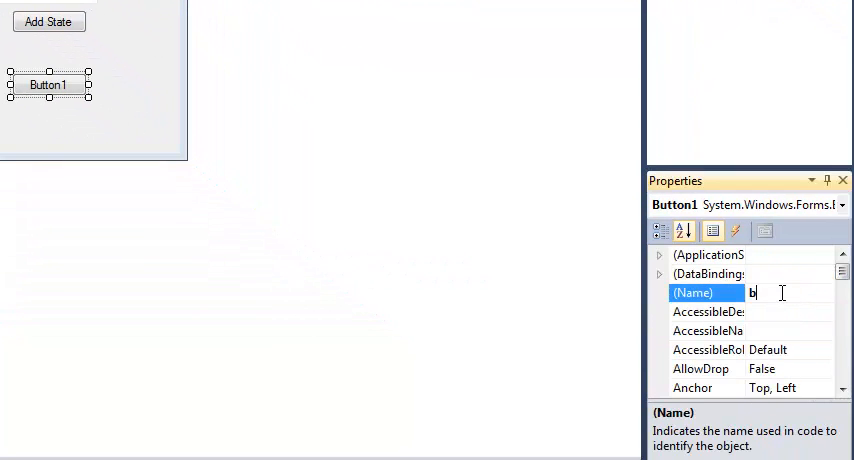
- Name the new button btnDel in the Properties window
type("tnDel")
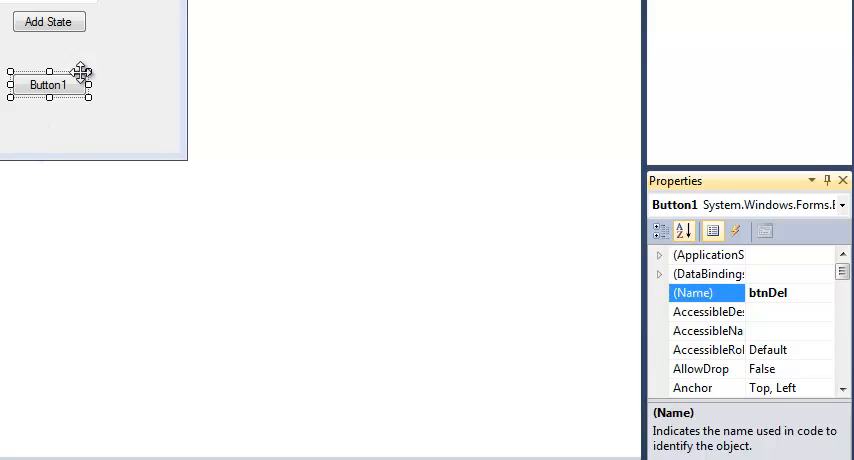
scroll("down", 3)
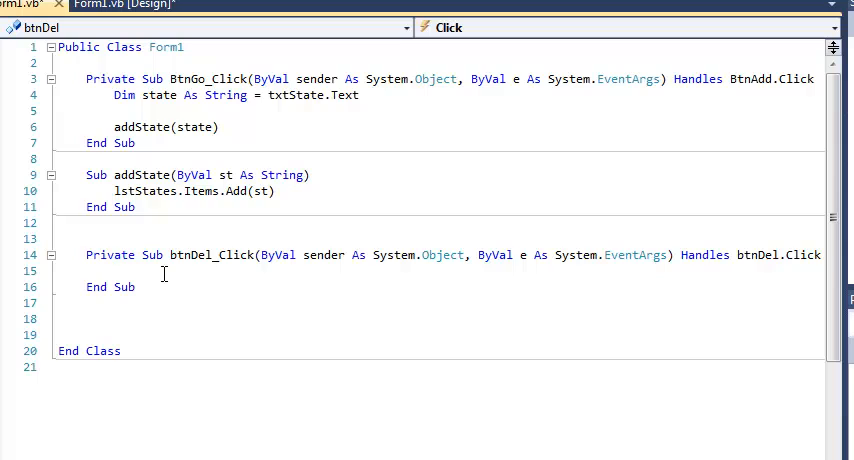
- Type Sub DeleteState() on a new line below the btnDel click handler
left_click(135, 311)
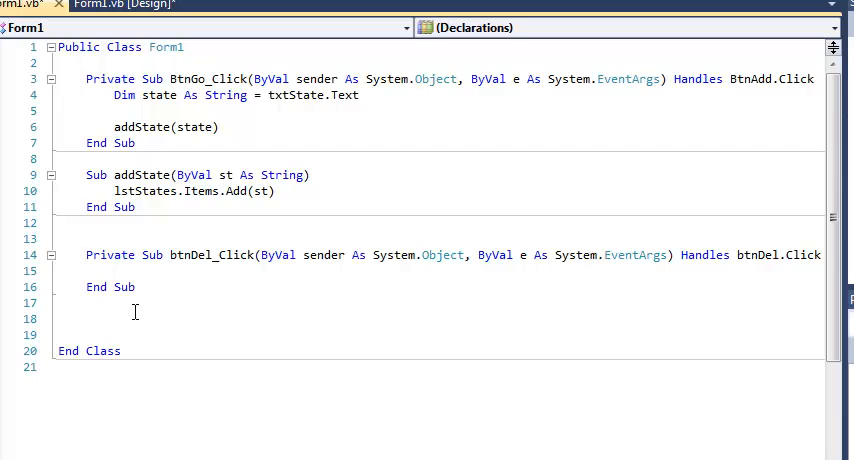
type("s")
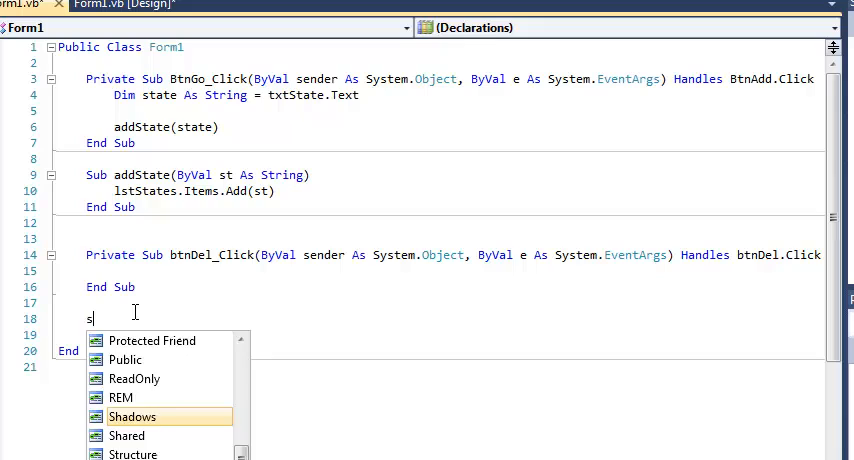
type("ub DeleteState(")
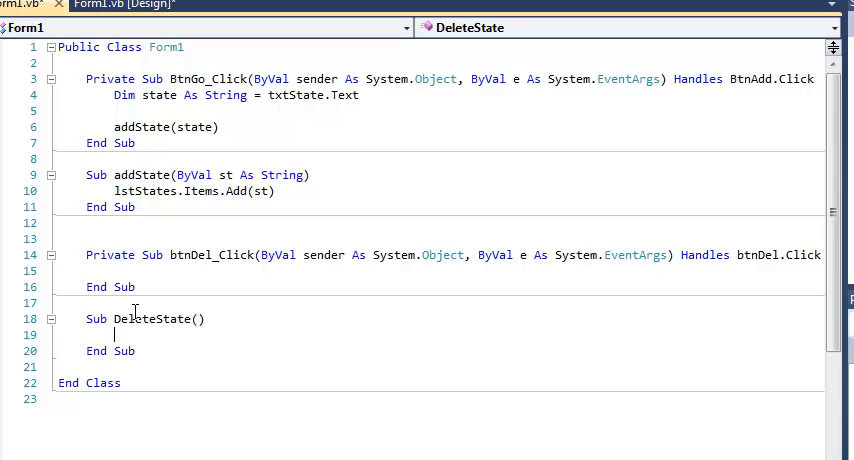
mouse_move(294, 359)
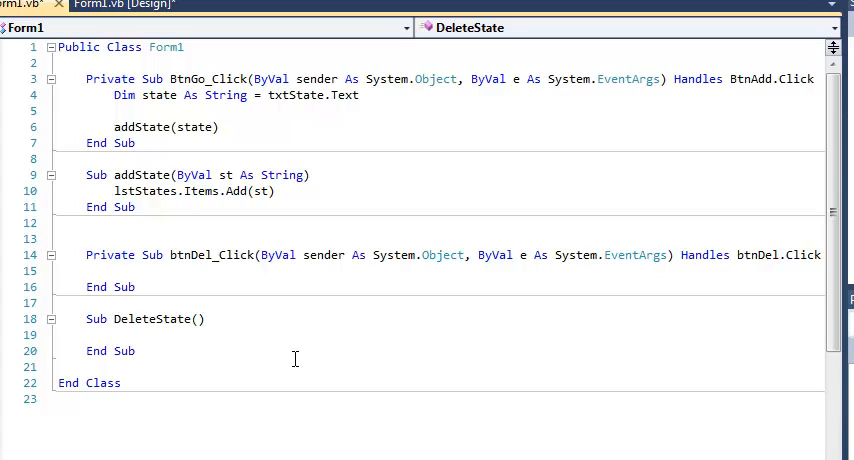
left_click(115, 335)
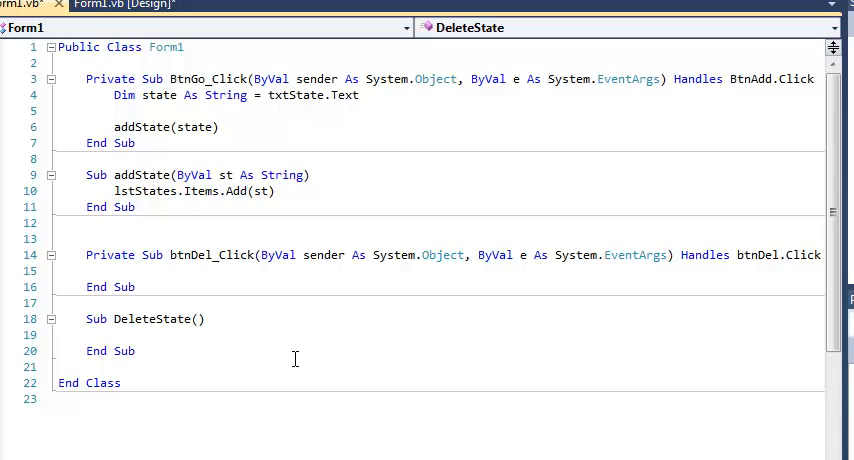
mouse_move(193, 218)
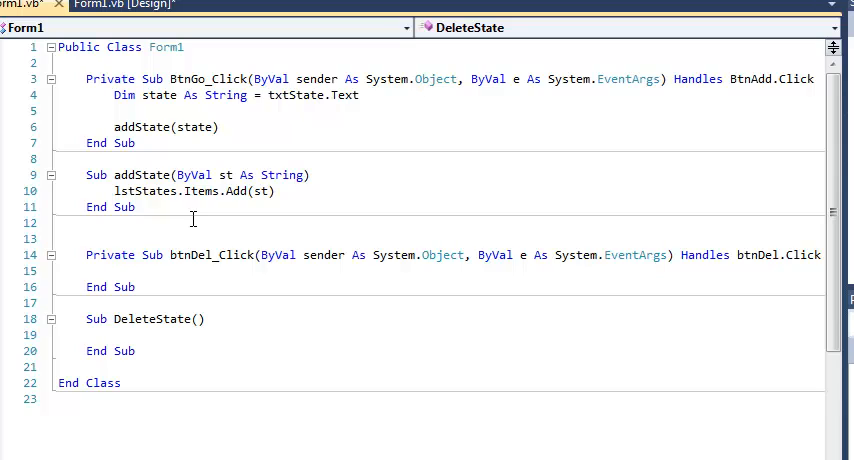
left_click(116, 334)
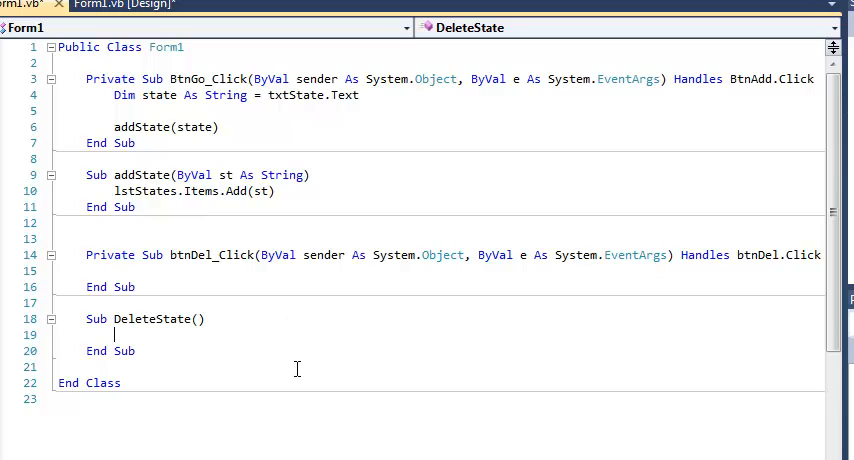
mouse_move(345, 368)
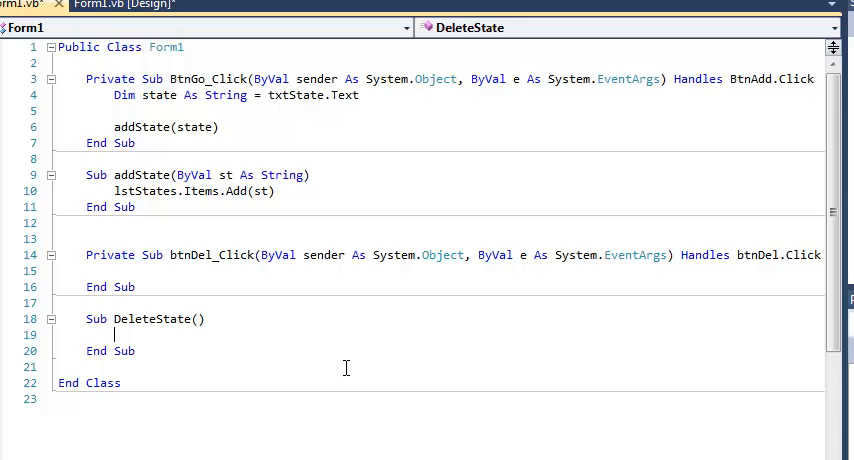
- Write Dim size As Integer and size = lstStates.Items.Count in DeleteState
type("dim")
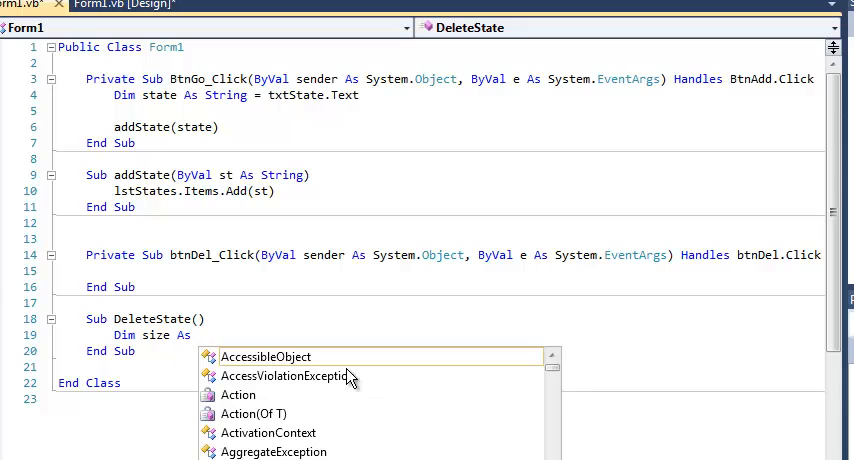
type("intg")
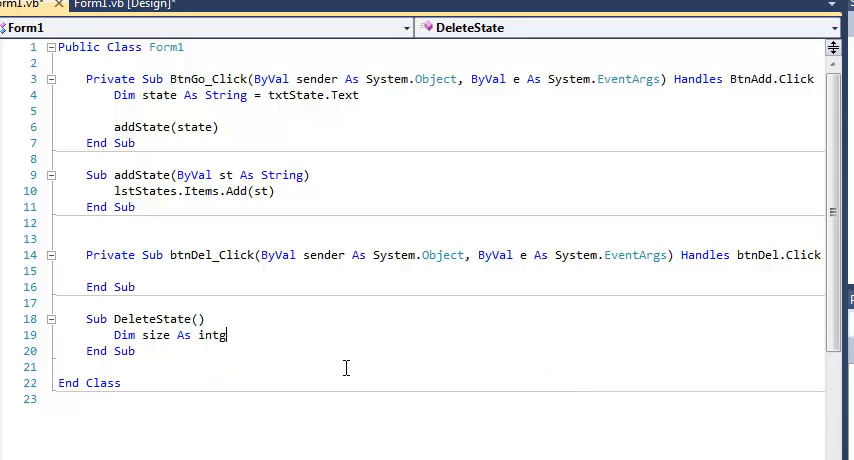
type("er")
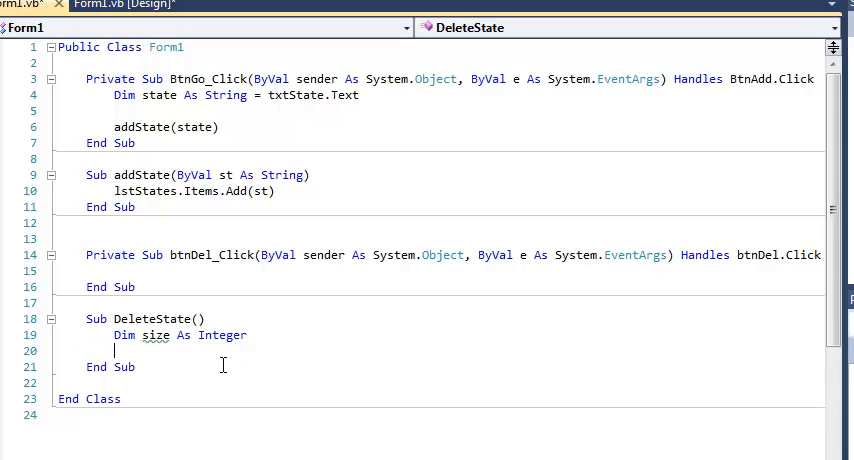
type("size")
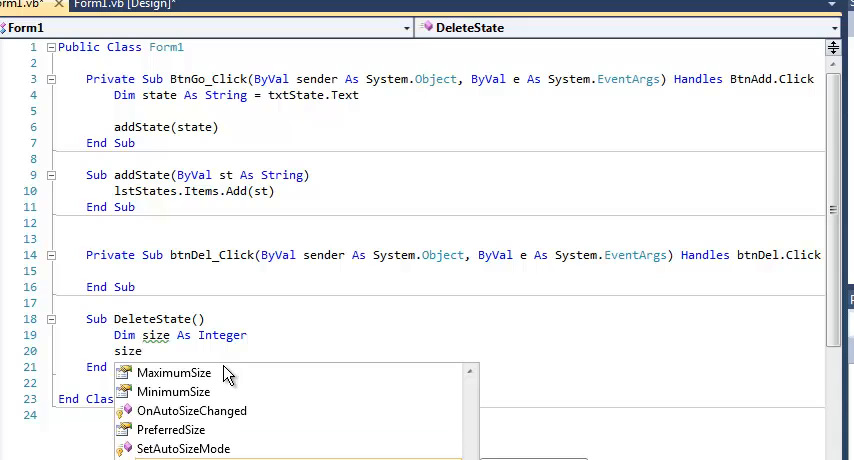
type("=")
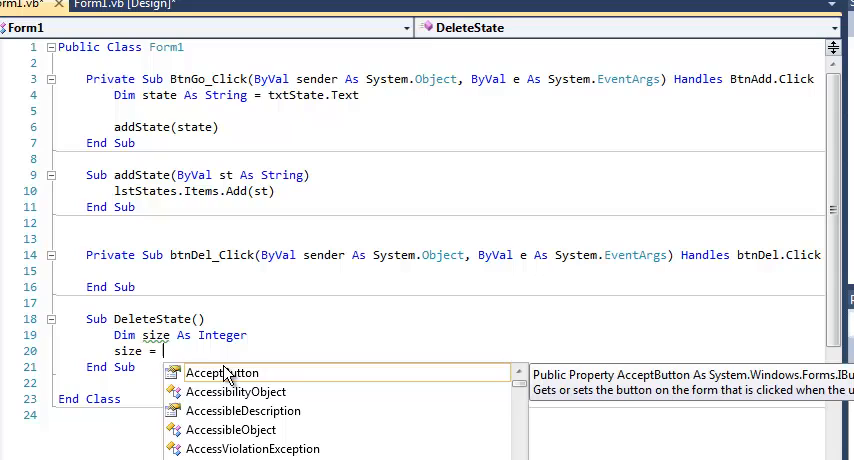
type("lstStates.Items.Count")
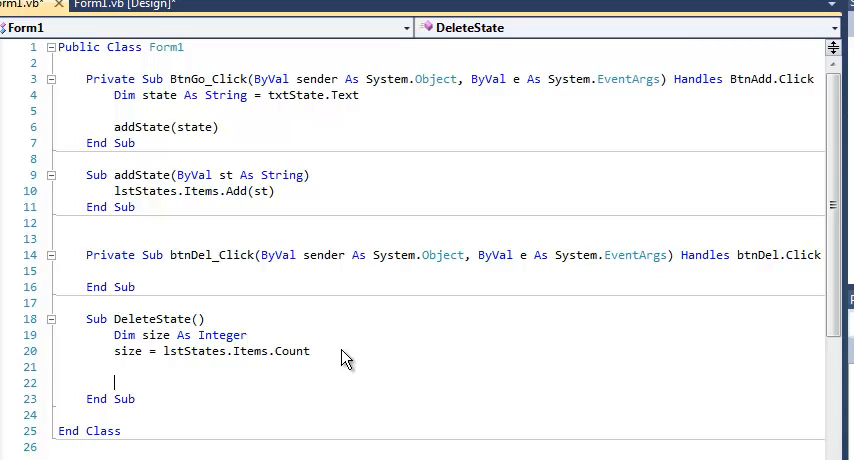
mouse_move(205, 351)
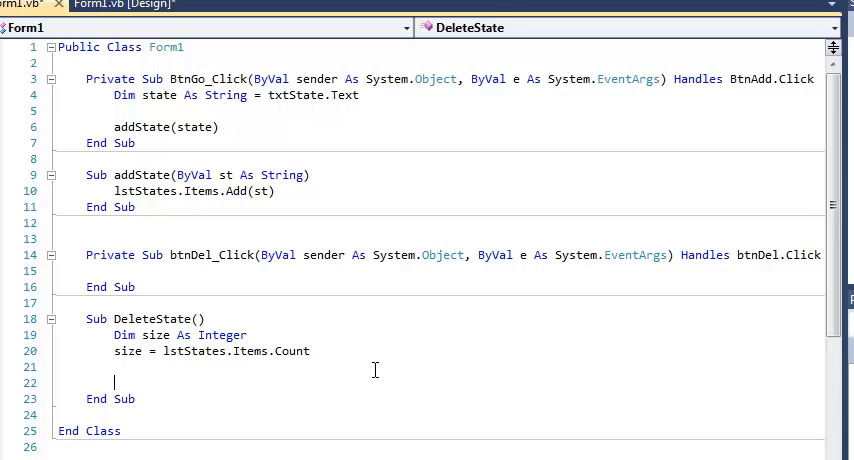
mouse_move(183, 370)
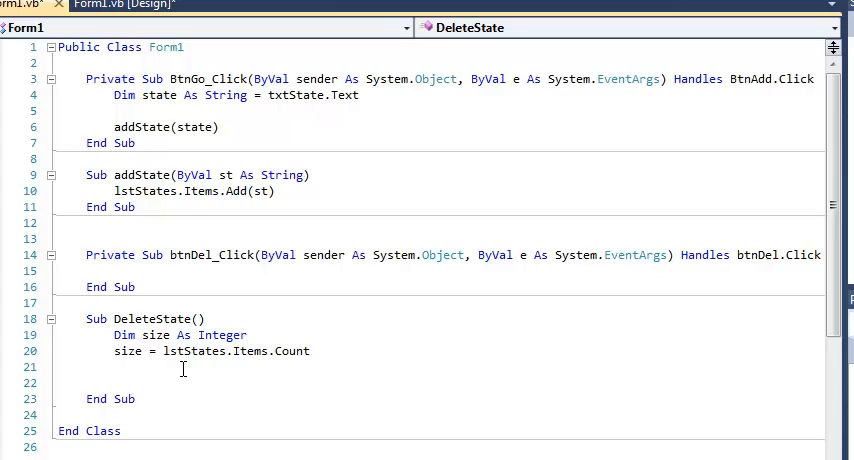
left_click(114, 382)
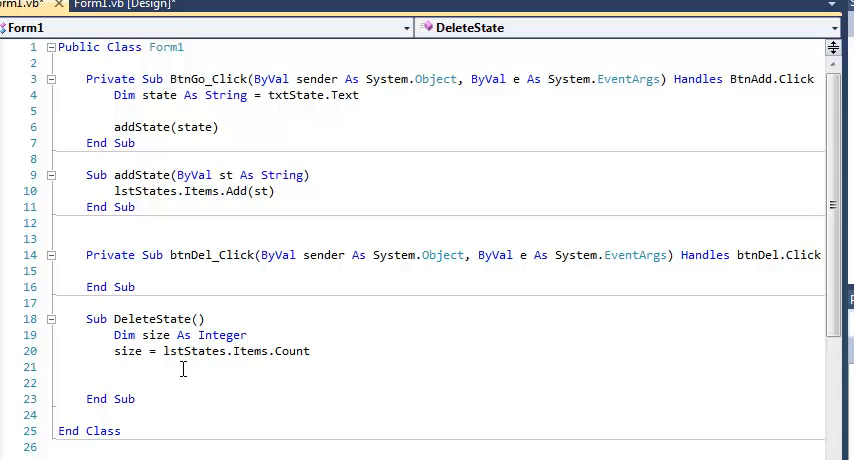
- Add lstStates.Items.RemoveAt(size-1) to DeleteState
type("lstStates")
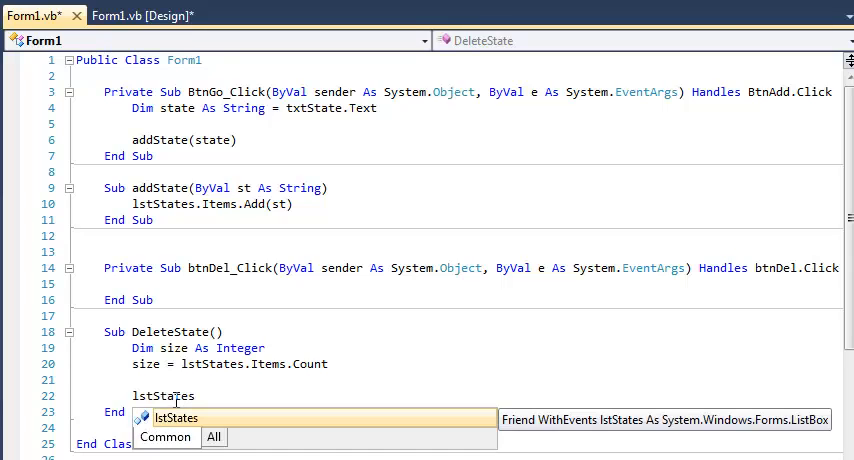
type(".items.RemoveAt(")
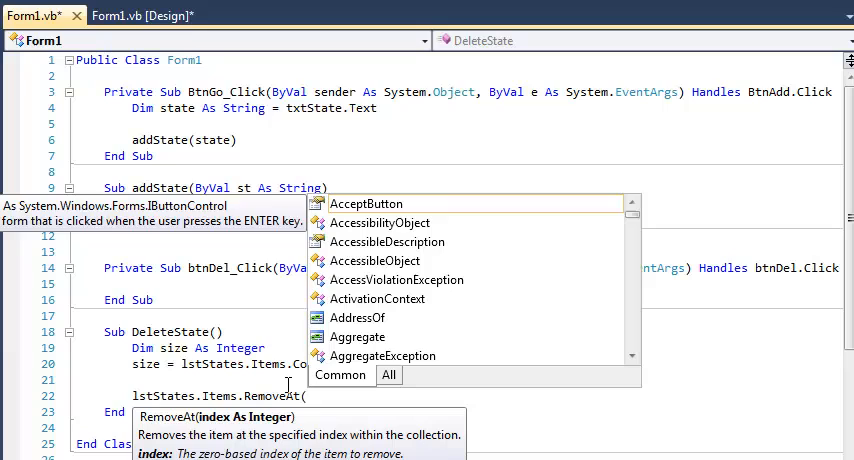
type("size-1)")
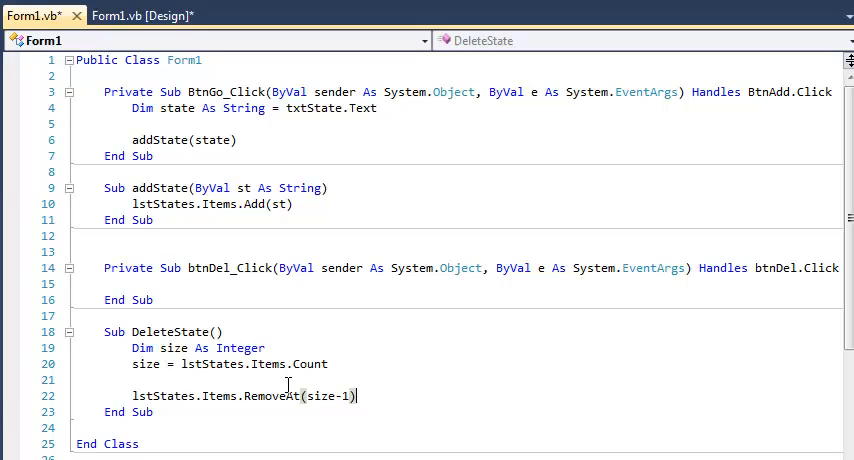
mouse_move(325, 385)
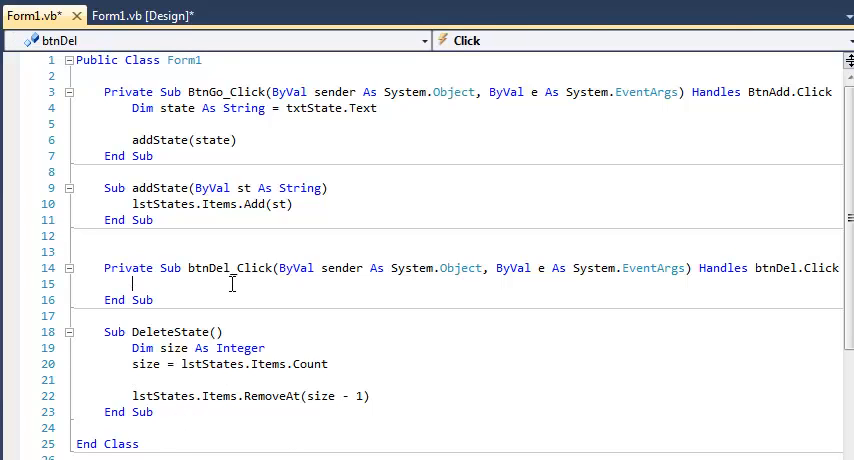
- Insert a DeleteState call into btnDel_Click via IntelliSense
type("del")
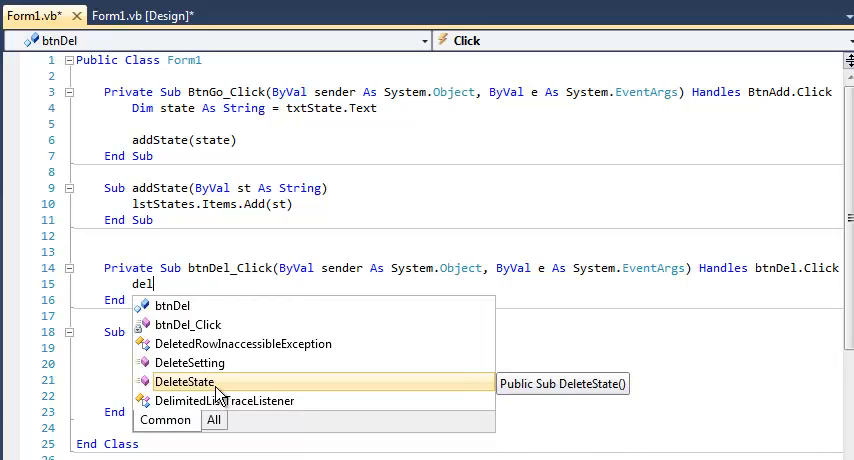
double_click(187, 381)
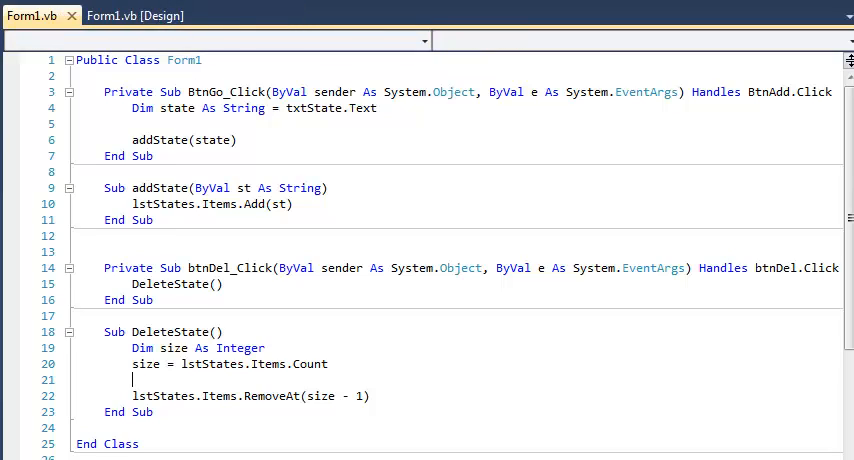
- Run with F5, delete Texas from the list's end, and confirm Montana is last
key("F5")
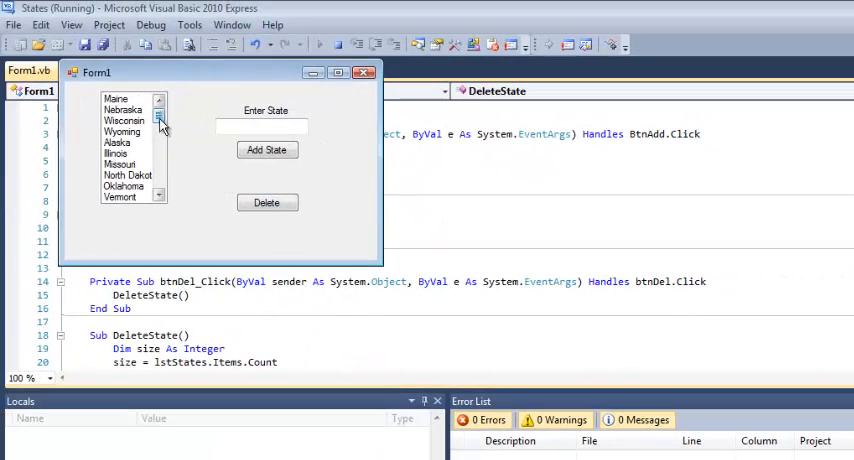
left_click(267, 203)
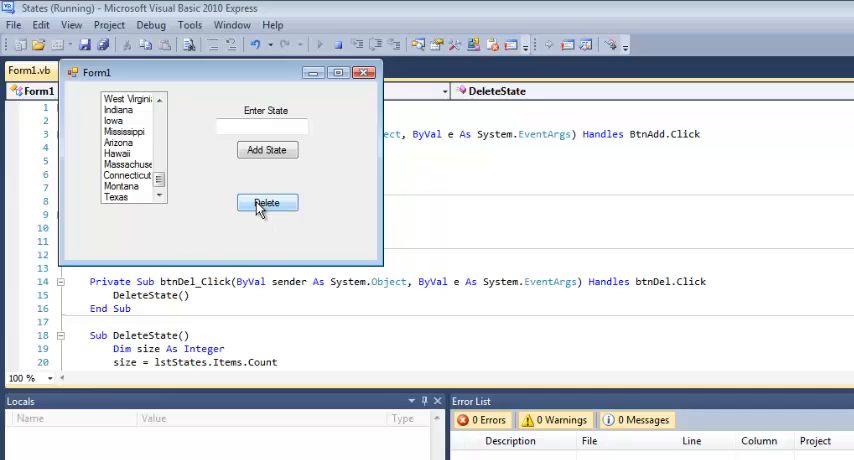
left_click(267, 203)
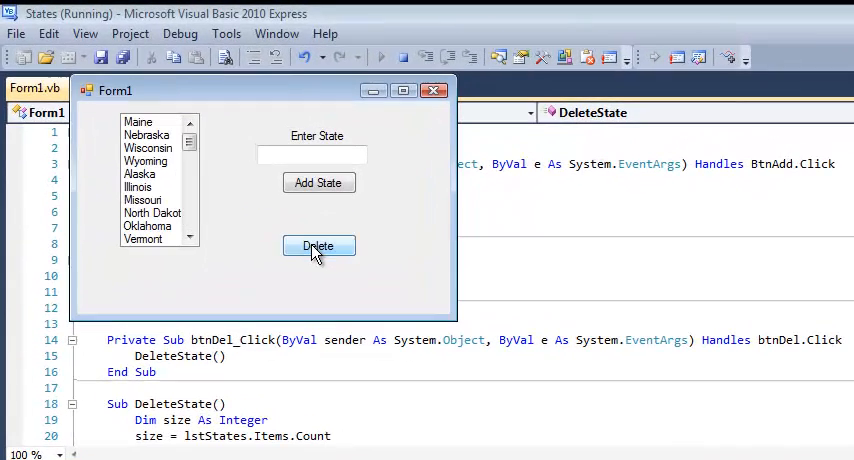
left_click(318, 246)
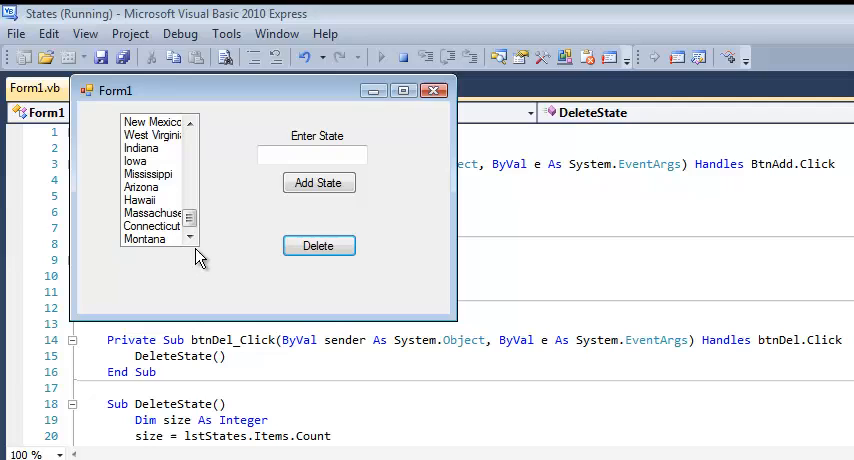
mouse_move(217, 280)
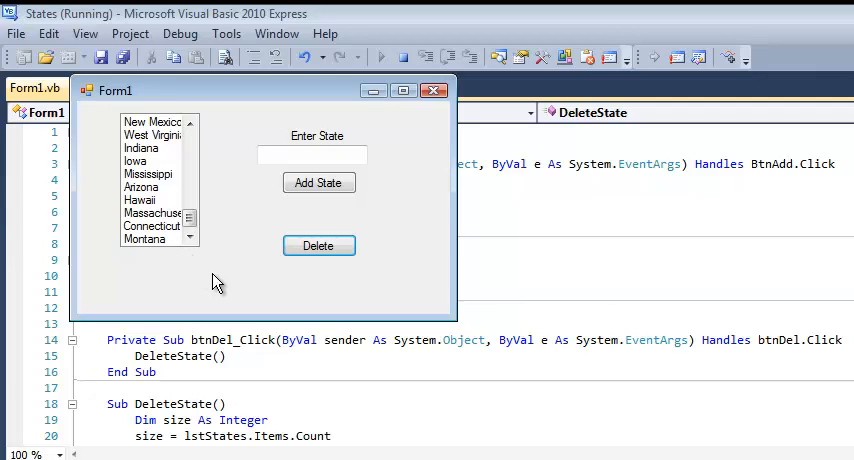
mouse_move(150, 254)
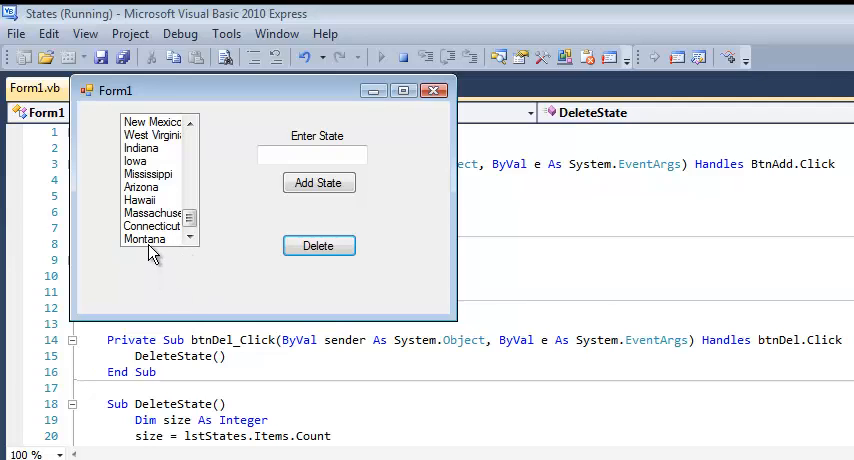